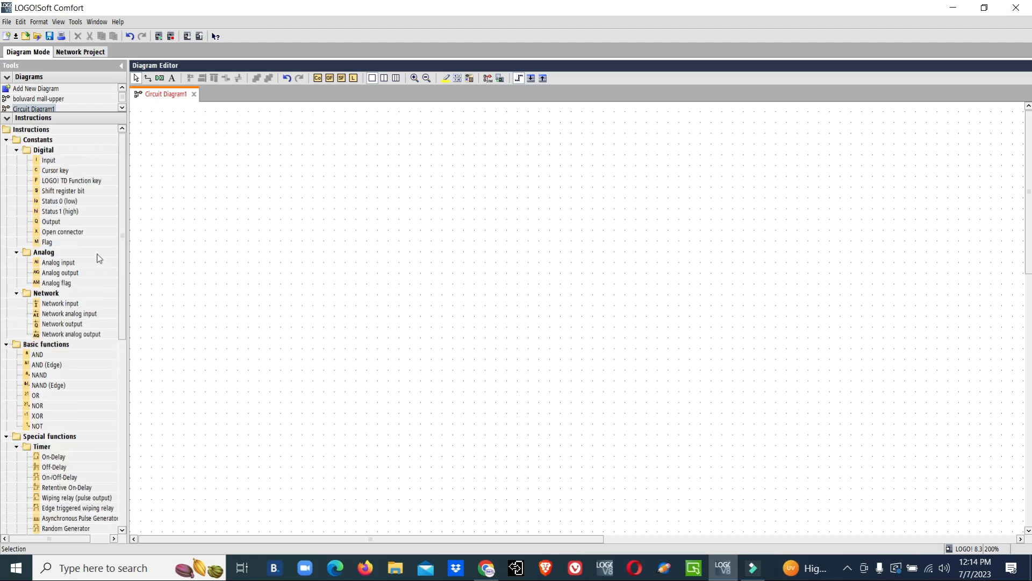
mouse_move(71, 273)
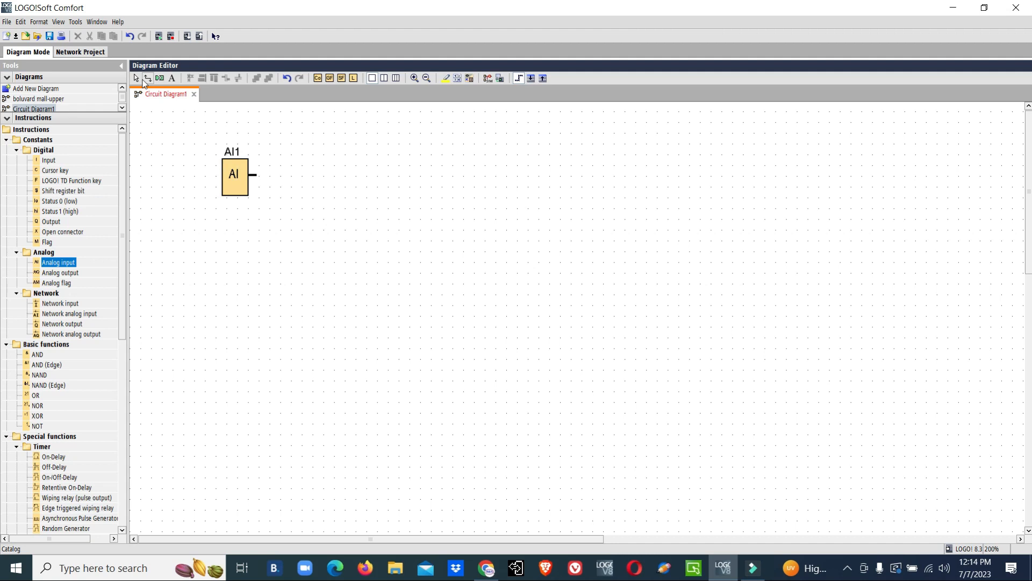
Check analog input AI1's properties, close them, and scroll down the canvas.
double_click(234, 175)
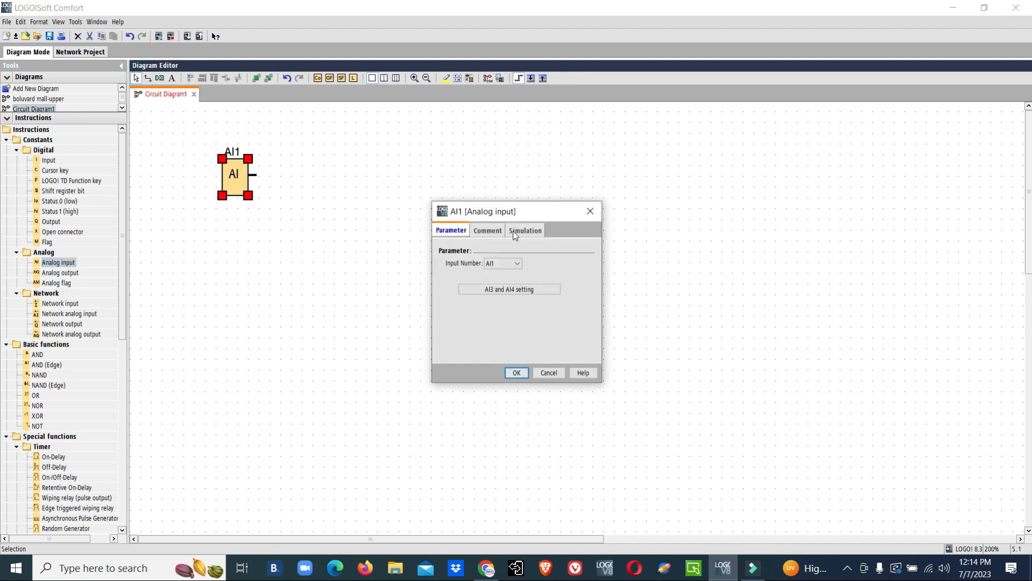
left_click(525, 230)
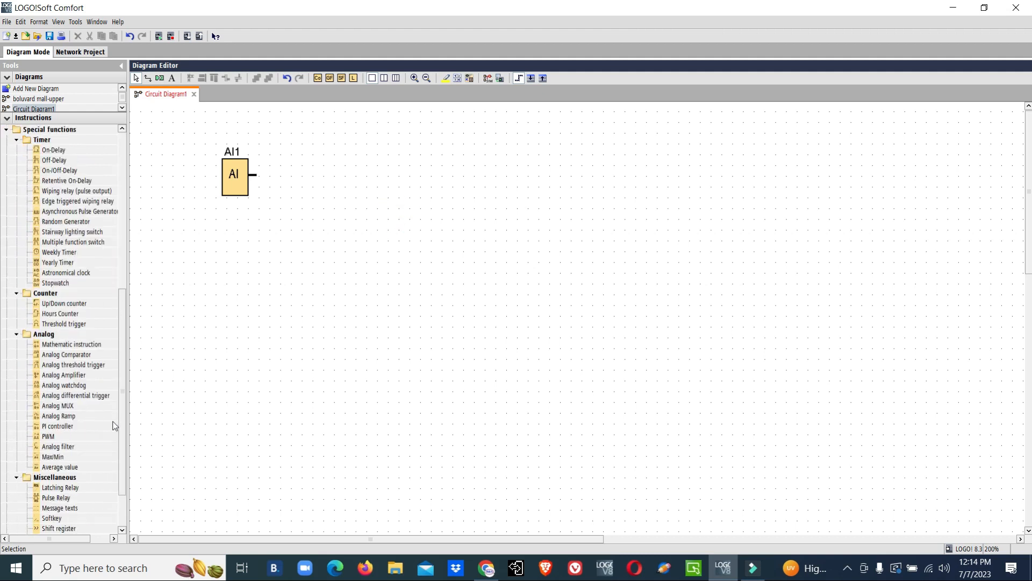
scroll("down", 3)
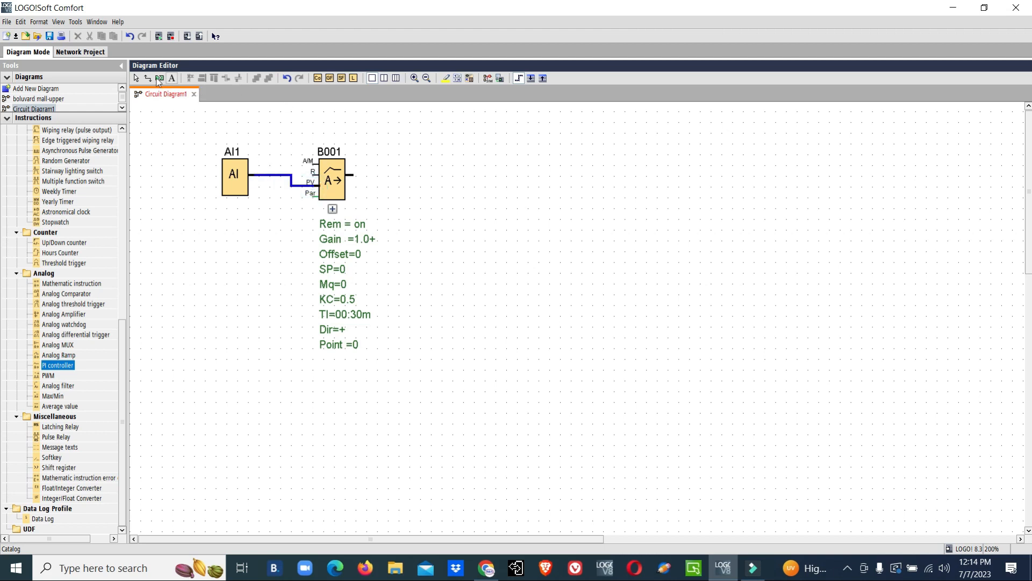
Give PI controller B001 a sensor type, measurement range maximum 100 and gain 0.1.
double_click(331, 179)
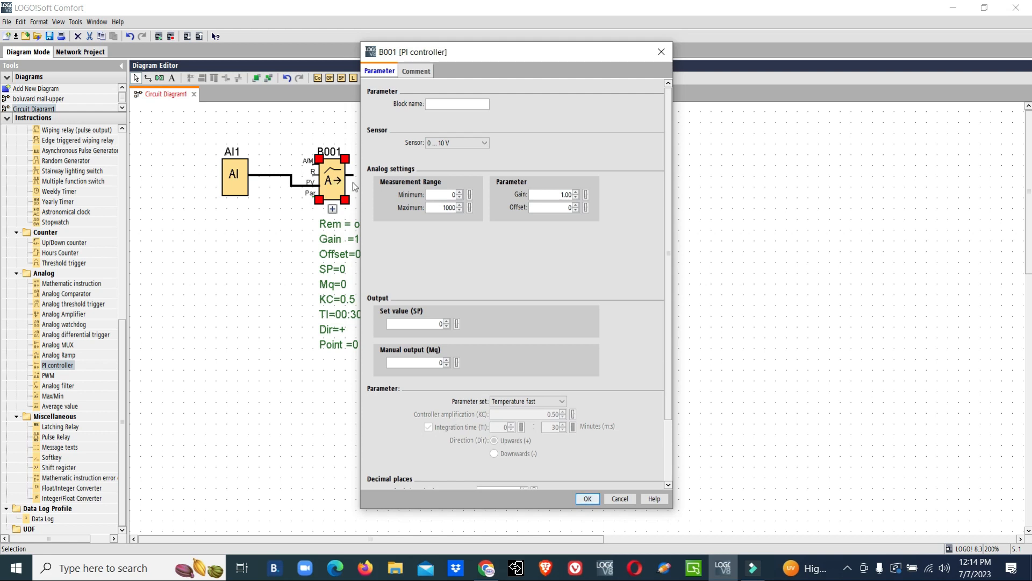
mouse_move(420, 196)
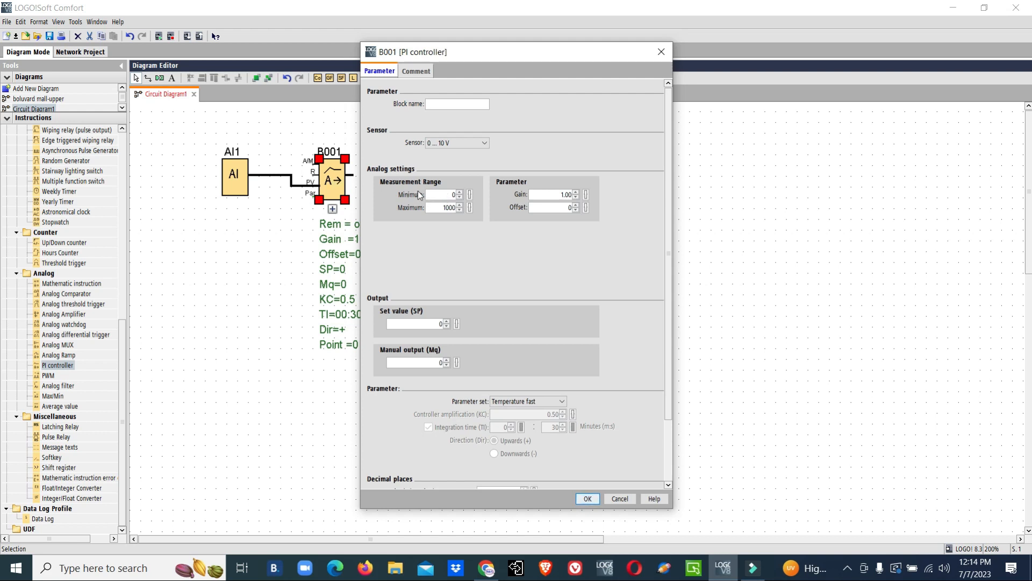
left_click(483, 143)
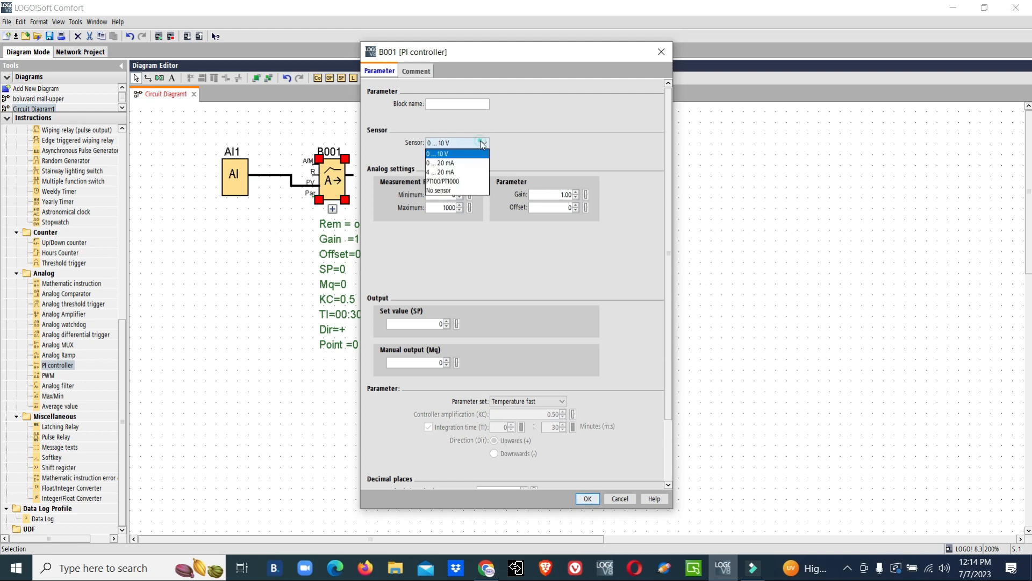
mouse_move(452, 163)
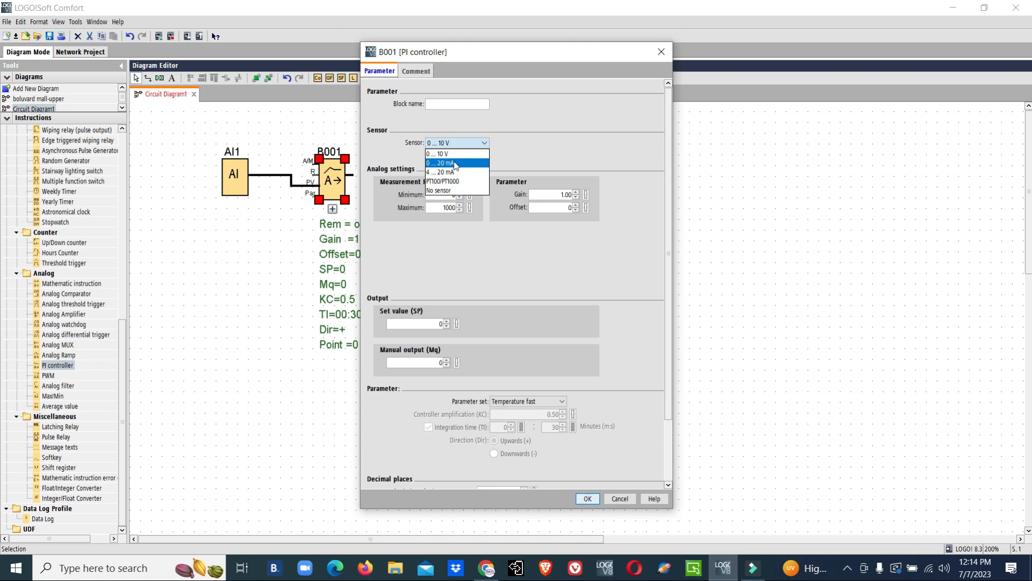
left_click(437, 154)
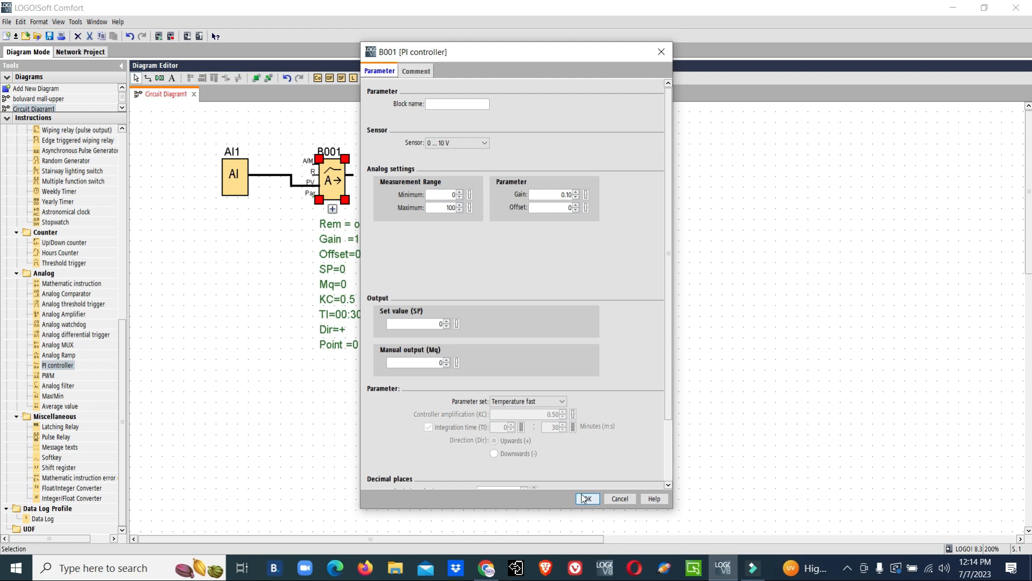
left_click(585, 499)
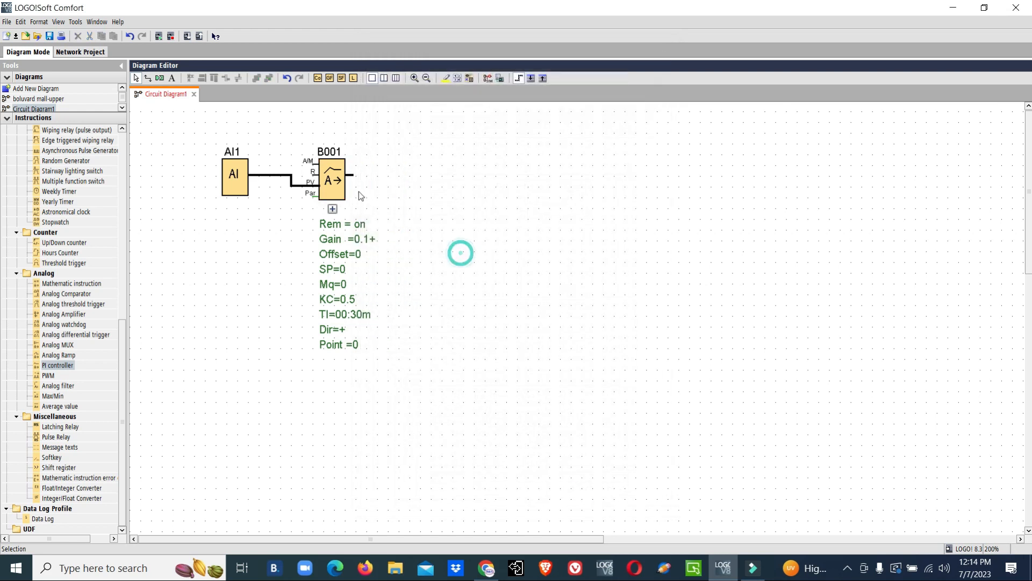
Set B001's set value SP to 50 with a user-defined parameter set.
double_click(329, 179)
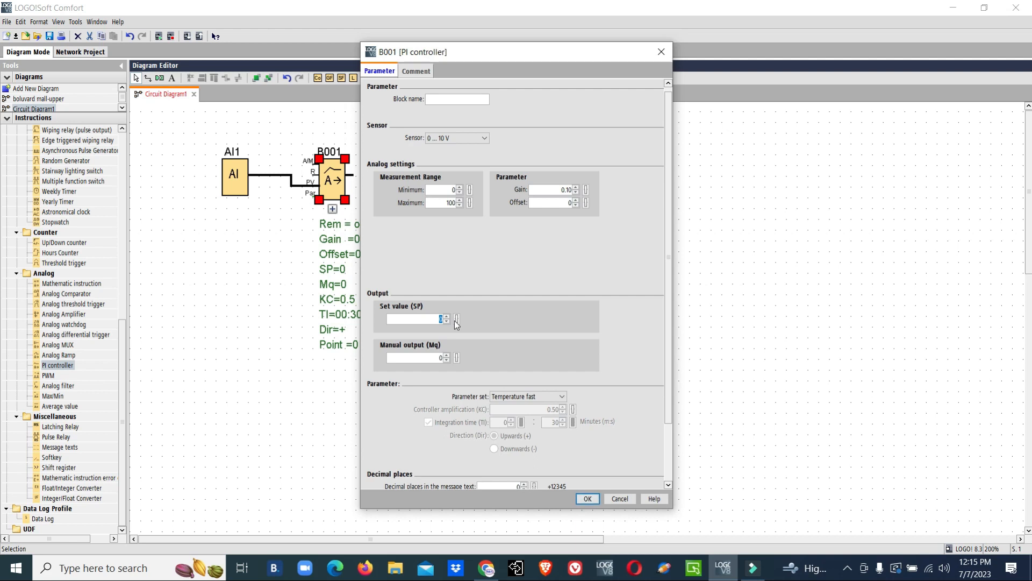
mouse_move(442, 375)
type("50")
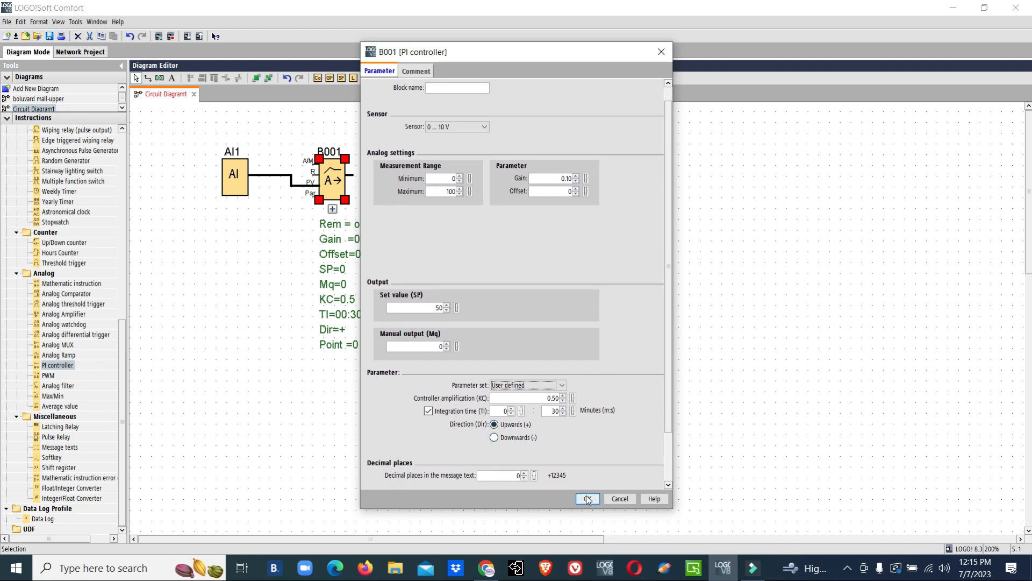
left_click(586, 498)
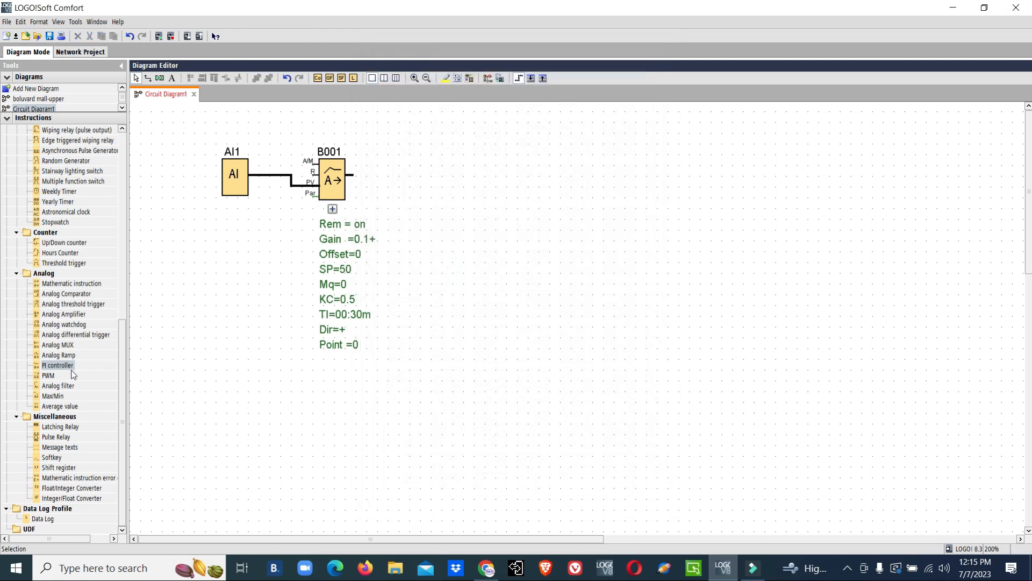
scroll("up", 3)
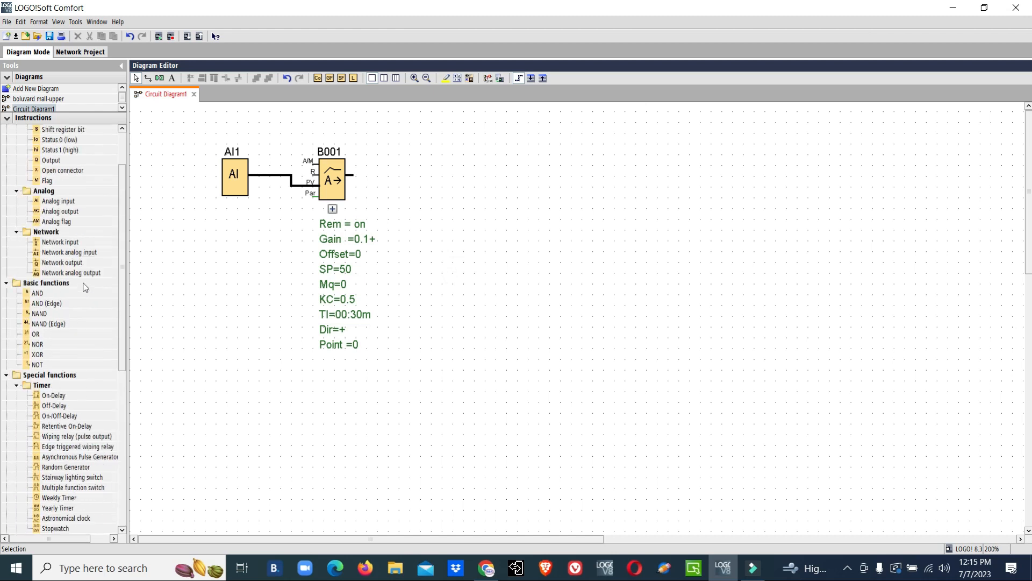
mouse_move(65, 221)
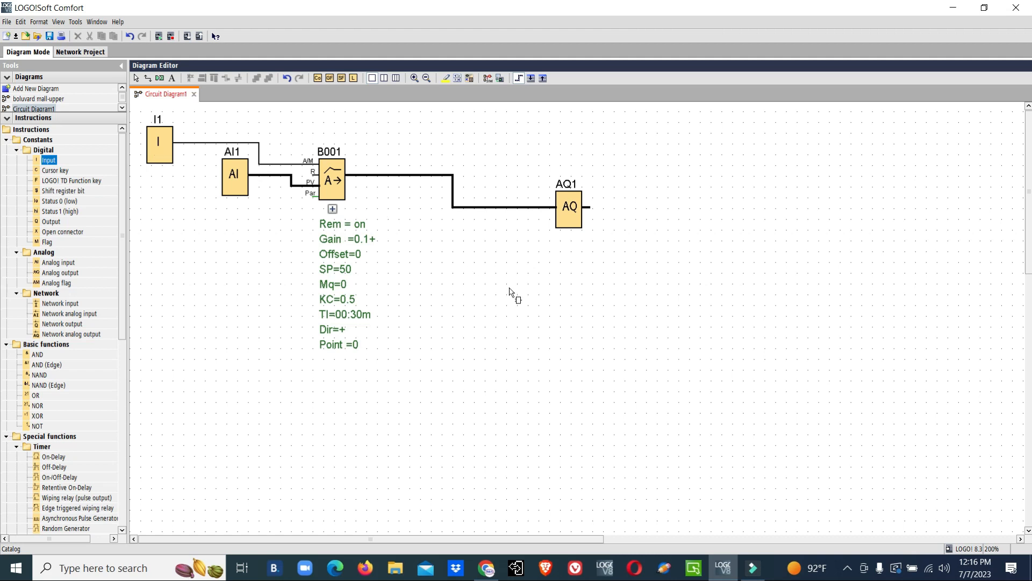
Return to block selection and start simulating the I1/AI1–B001–AQ1 circuit.
left_click(136, 77)
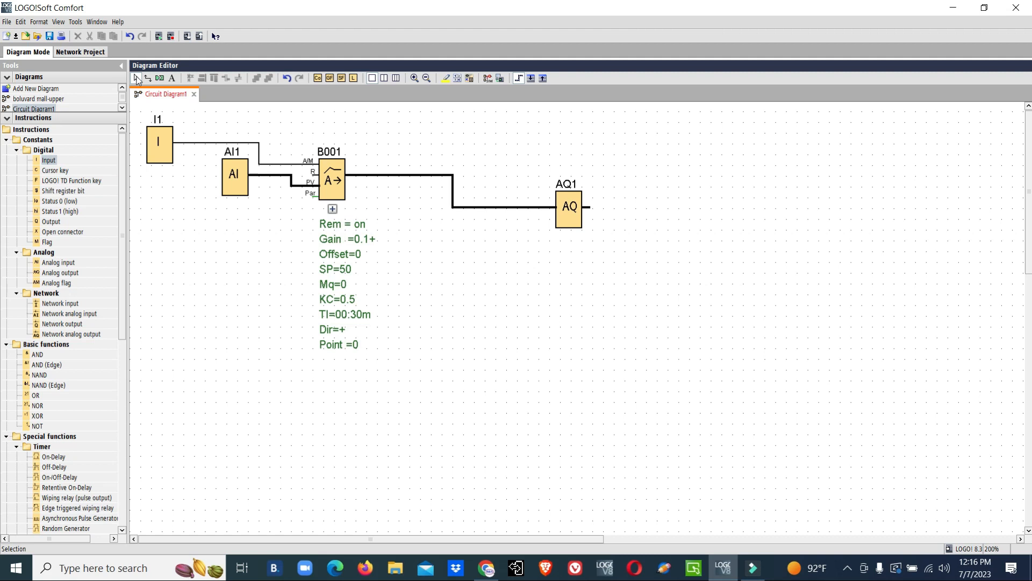
mouse_move(471, 98)
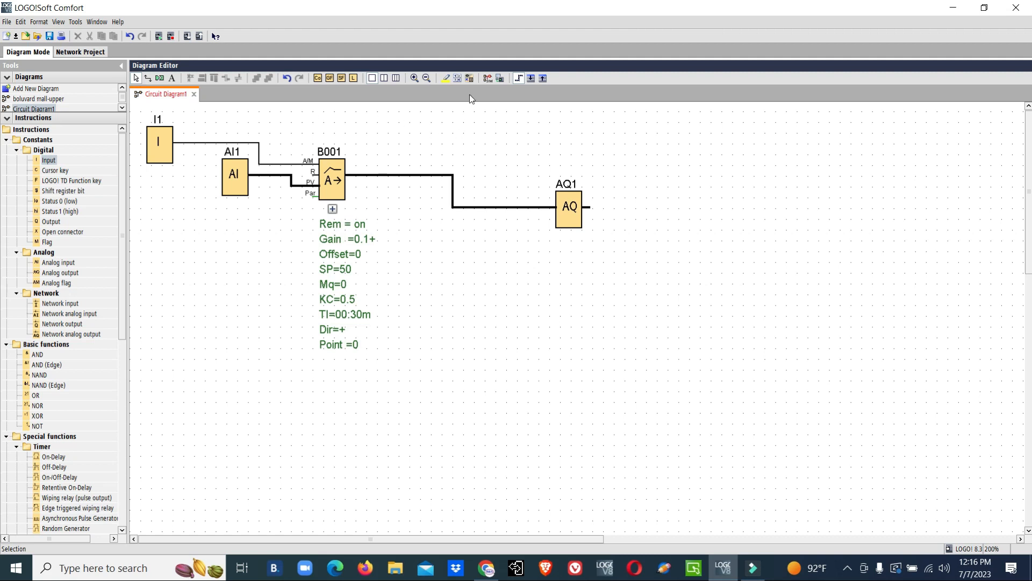
mouse_move(486, 77)
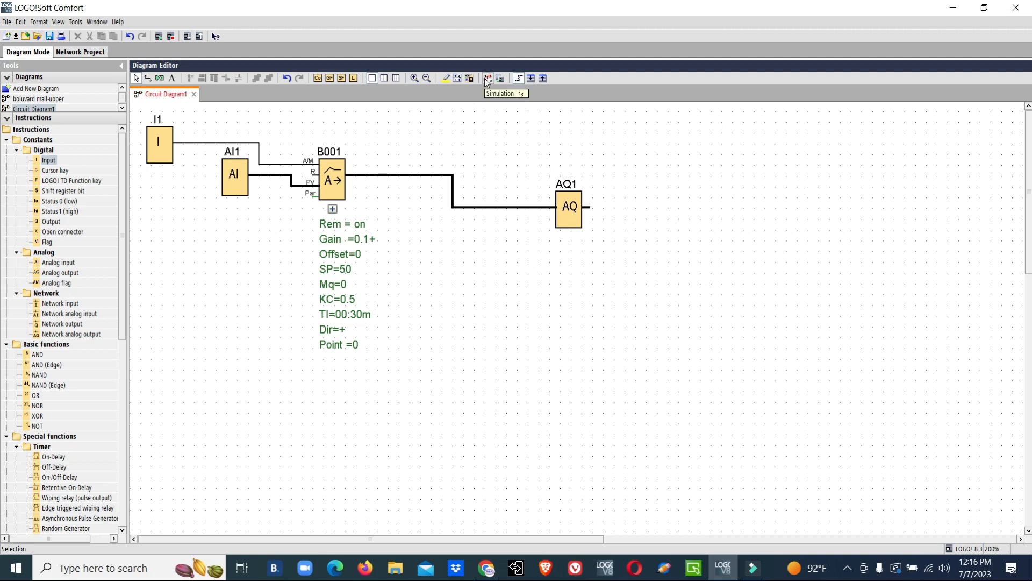
left_click(487, 77)
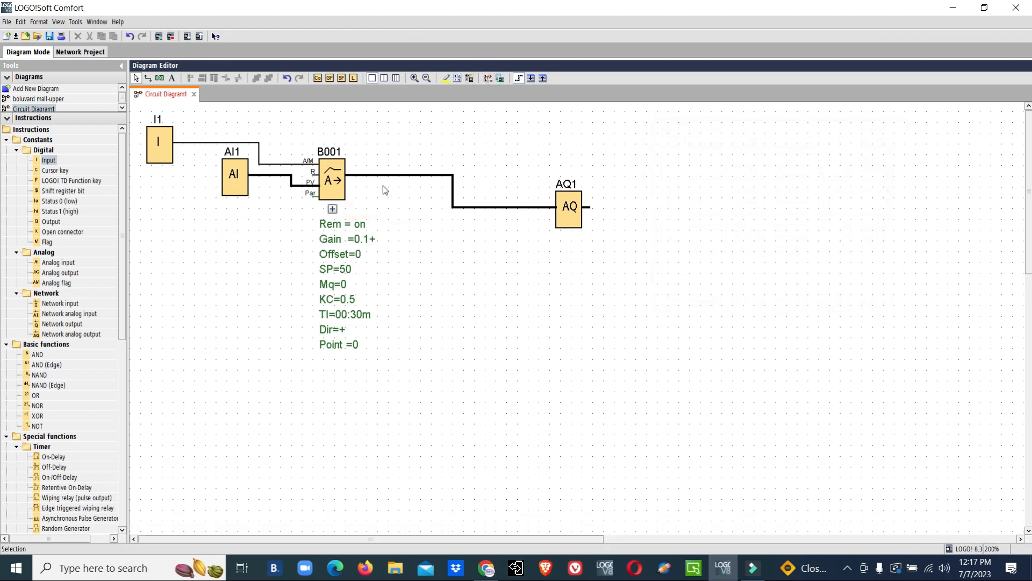
Change B001's control direction to Downwards (Dir=-).
double_click(331, 180)
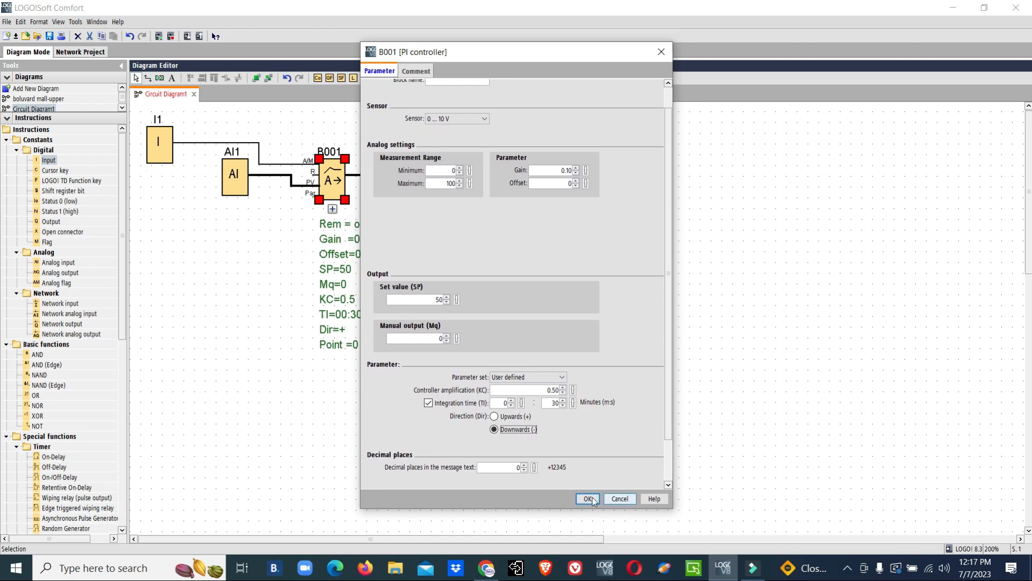
left_click(587, 499)
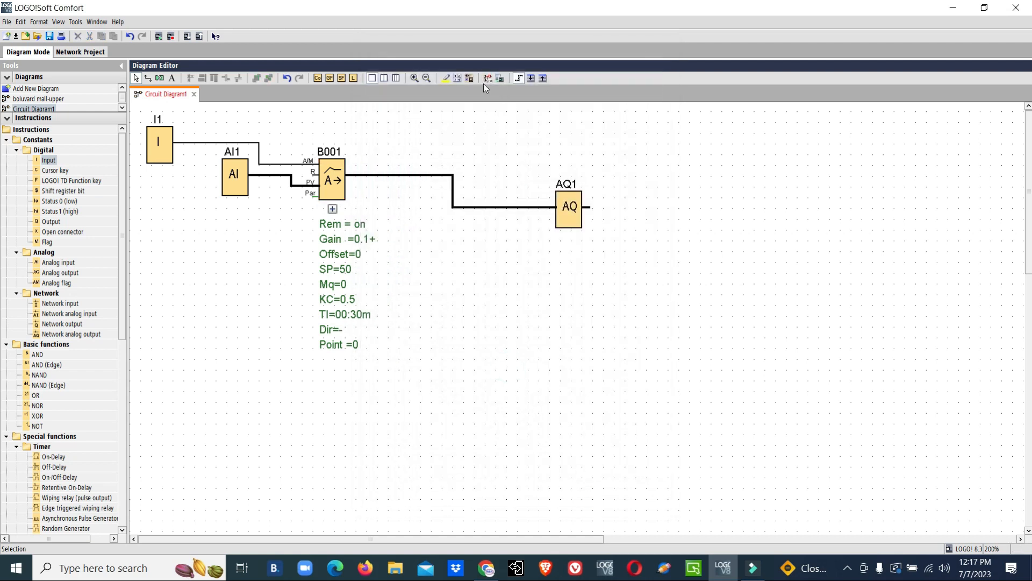